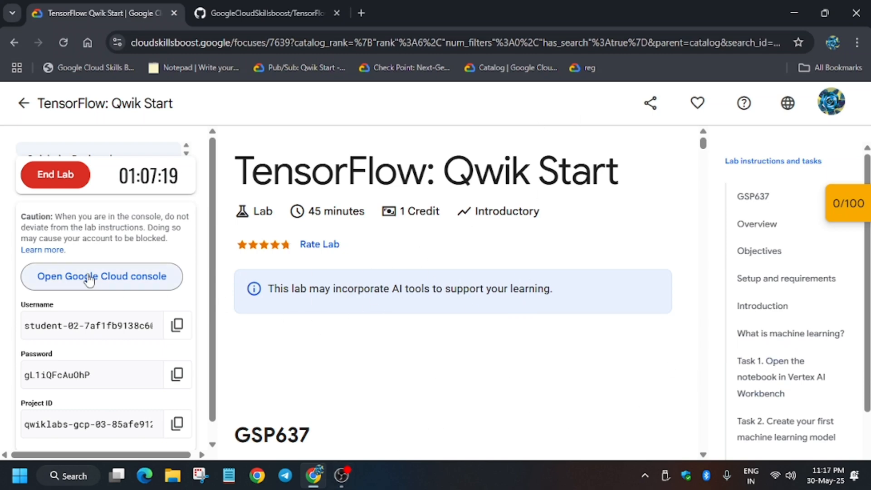
- Launch the TensorFlow lab's Cloud console and acknowledge the Google Accounts 'I understand' terms
left_click(101, 276)
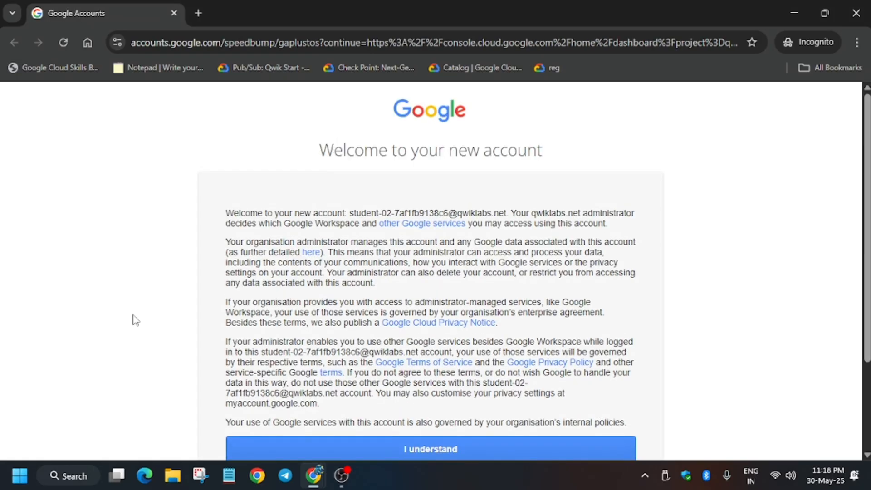
left_click(430, 449)
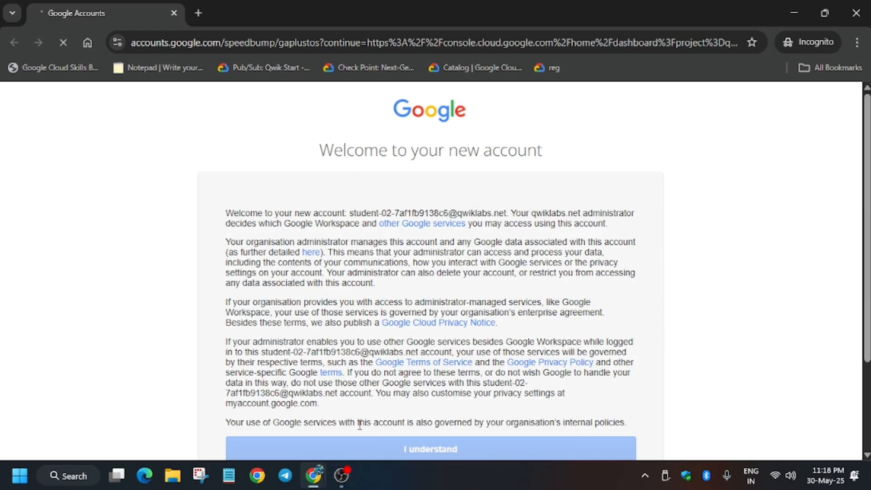
- Continue sign-in into the lab project's Cloud console dashboard
left_click(430, 449)
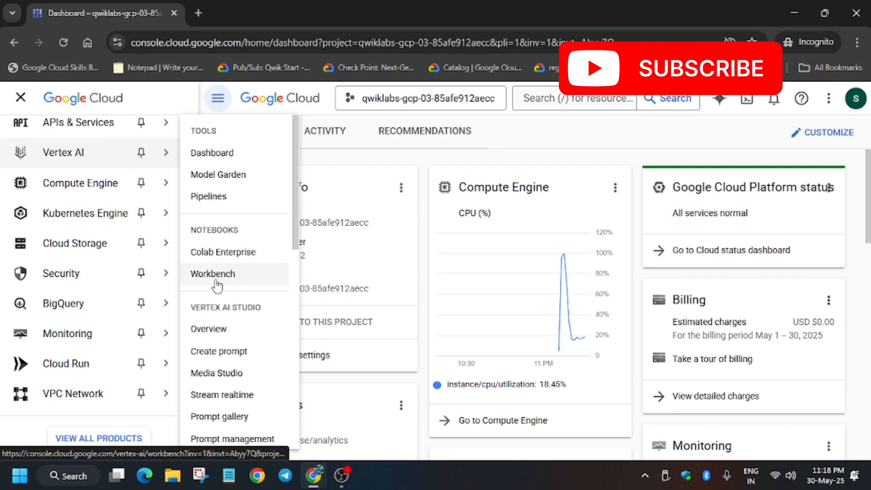
- Open Workbench and launch JupyterLab on the vertex-ai-jupyterlab instance
left_click(212, 273)
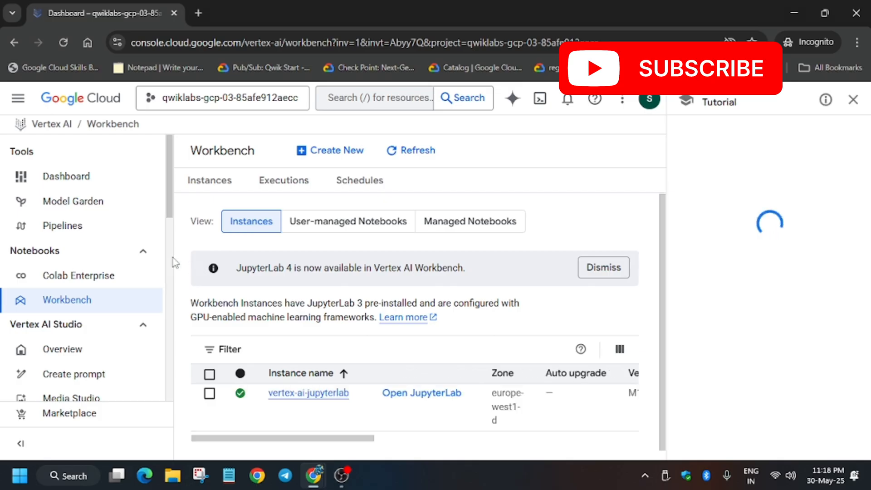
left_click(421, 392)
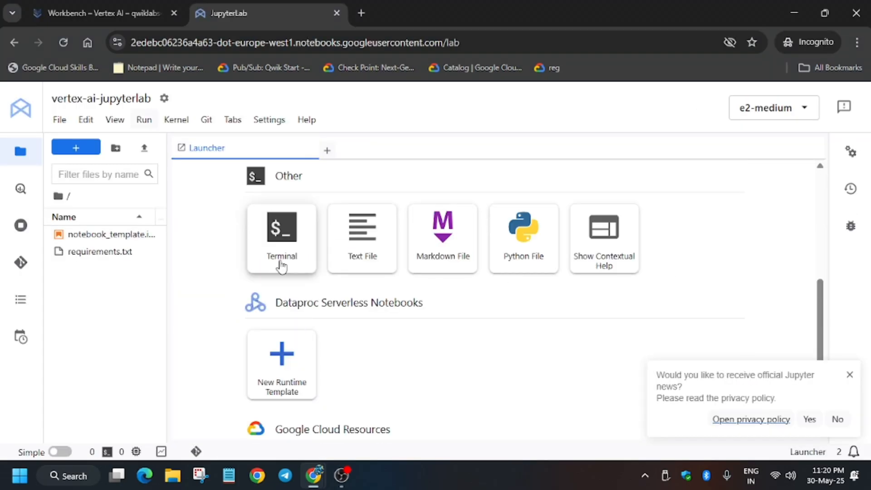
- Open a terminal, confirm Python 3.10.16 and install TensorFlow 2.19.0 with pip3
left_click(282, 227)
type("python --version")
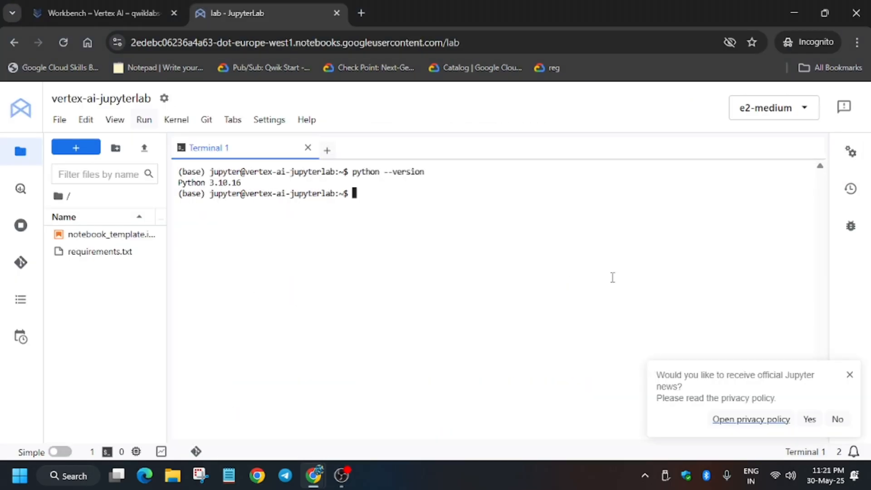
mouse_move(778, 316)
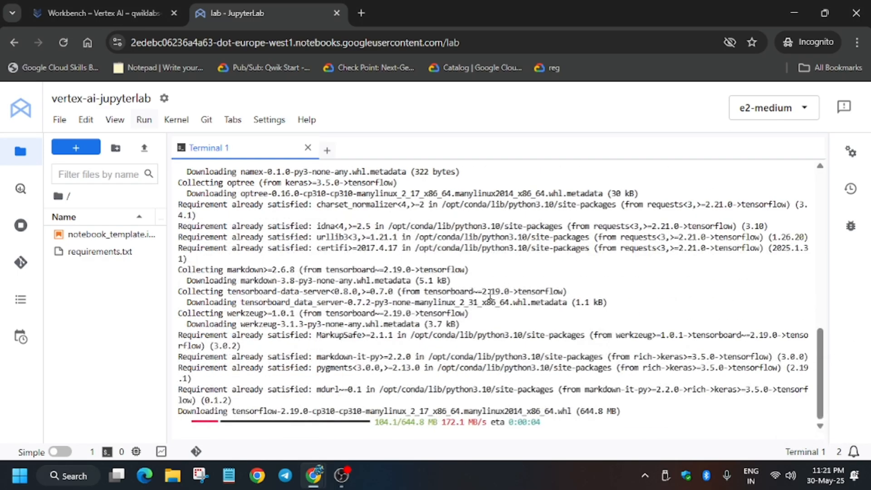
left_click(100, 13)
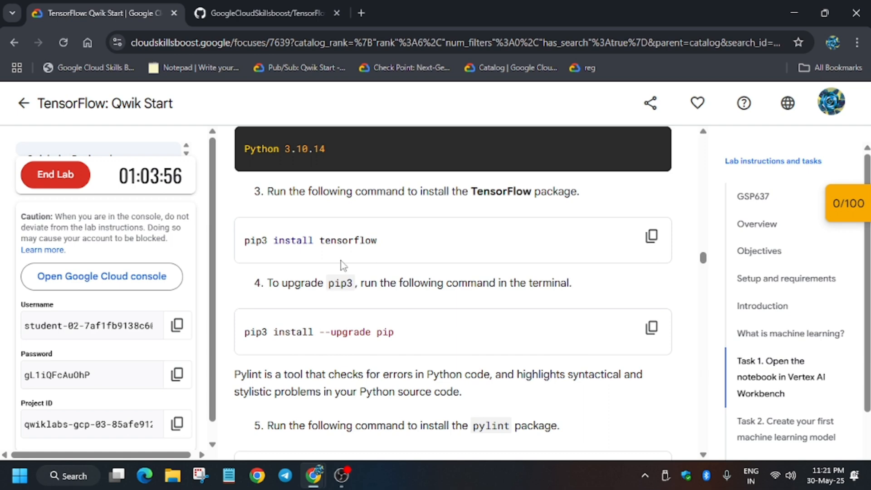
left_click(267, 13)
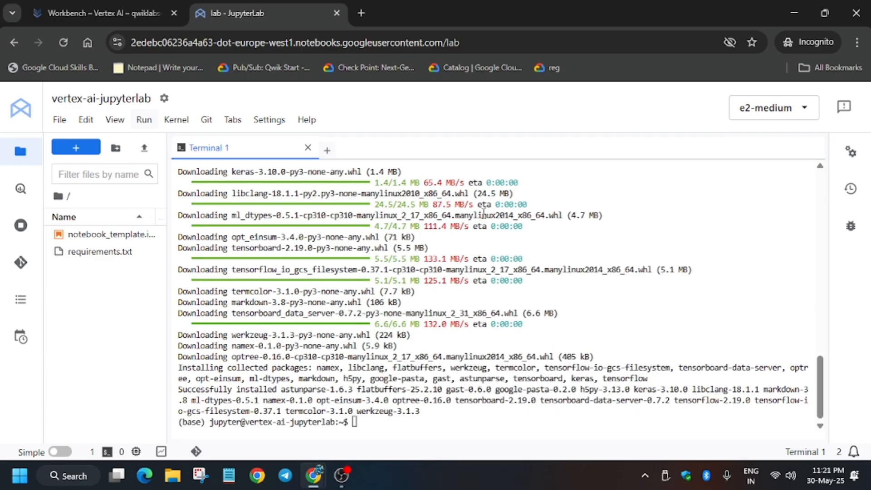
- Upgrade pip, install pylint and the requirements.txt packages, then open a new Launcher
left_click(100, 13)
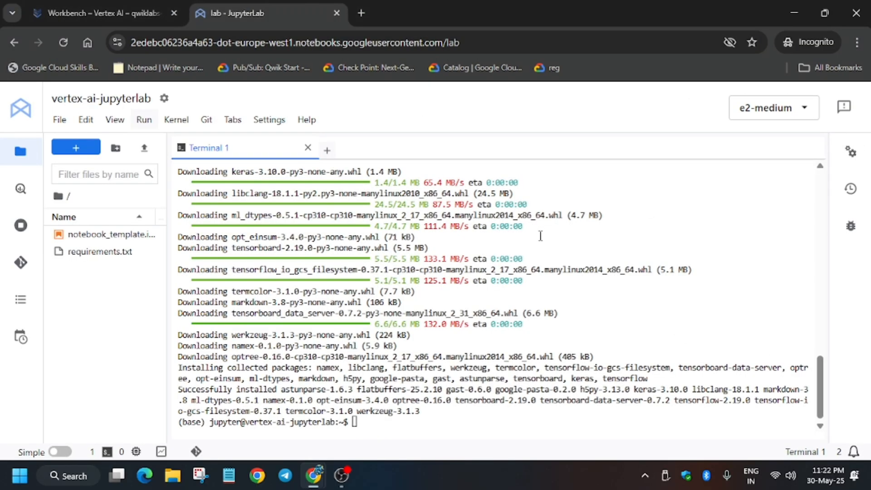
type("pip3 install --upgrade pip")
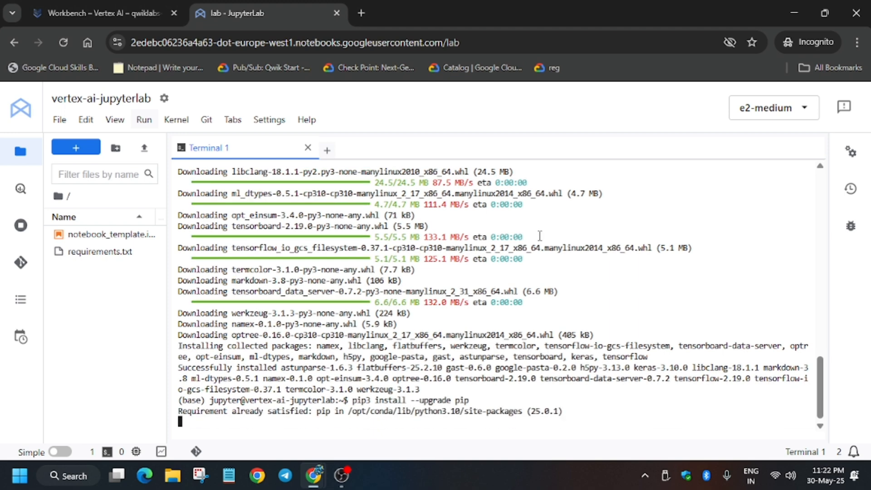
left_click(100, 12)
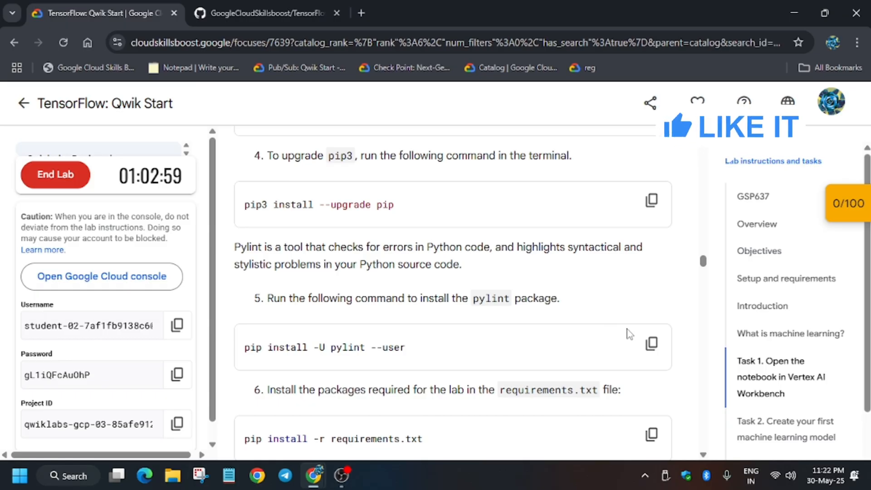
left_click(651, 343)
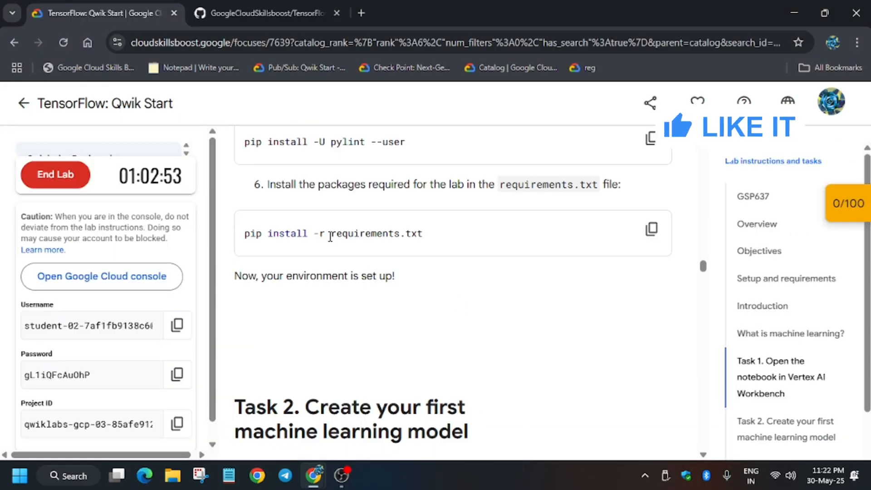
left_click(651, 230)
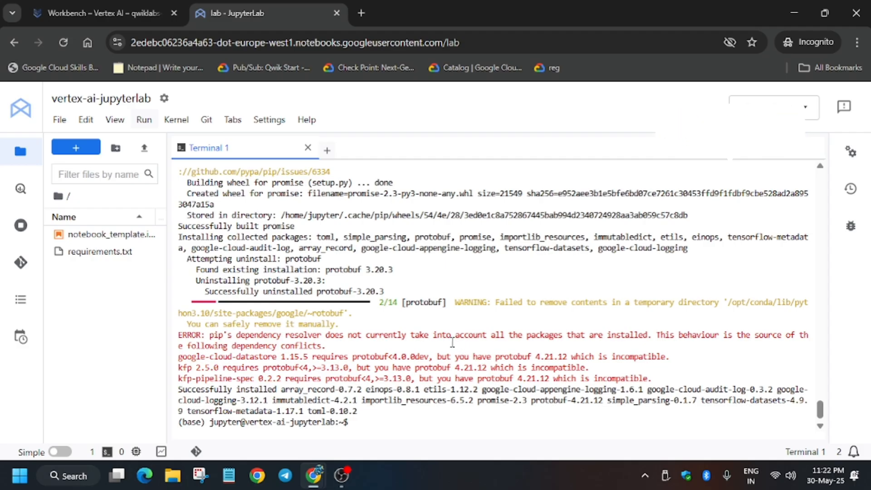
left_click(75, 147)
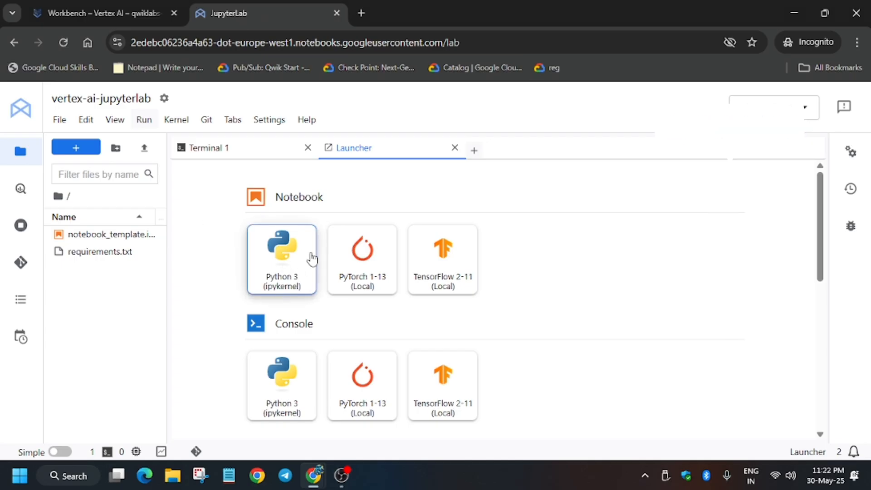
- Start a Python 3 (ipykernel) notebook with Cloud Logging, TensorFlow and numpy imports, and run it
left_click(100, 12)
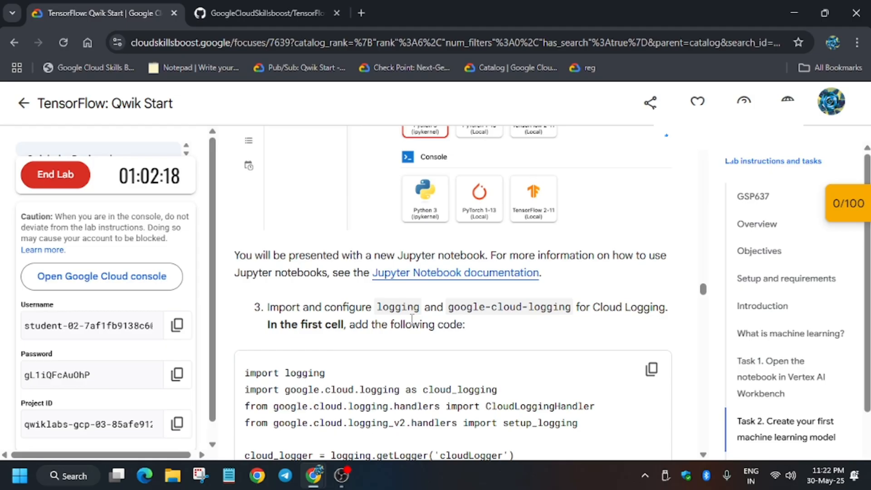
scroll("down", 3)
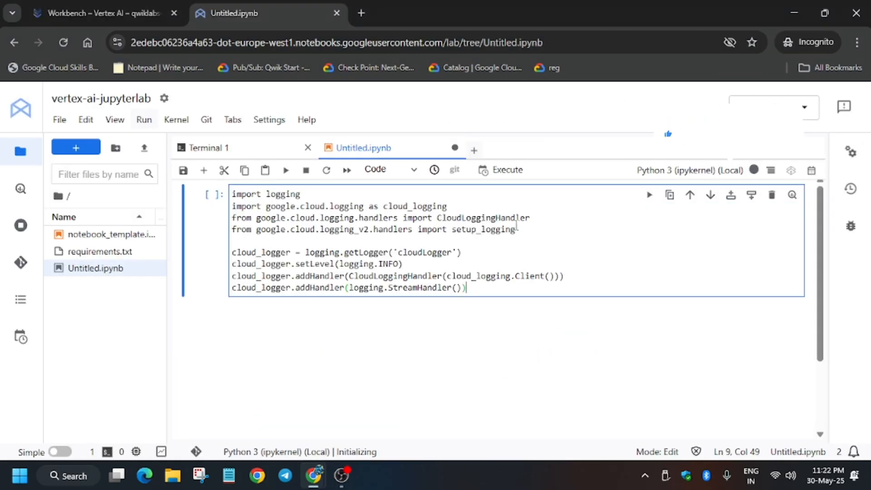
left_click(100, 13)
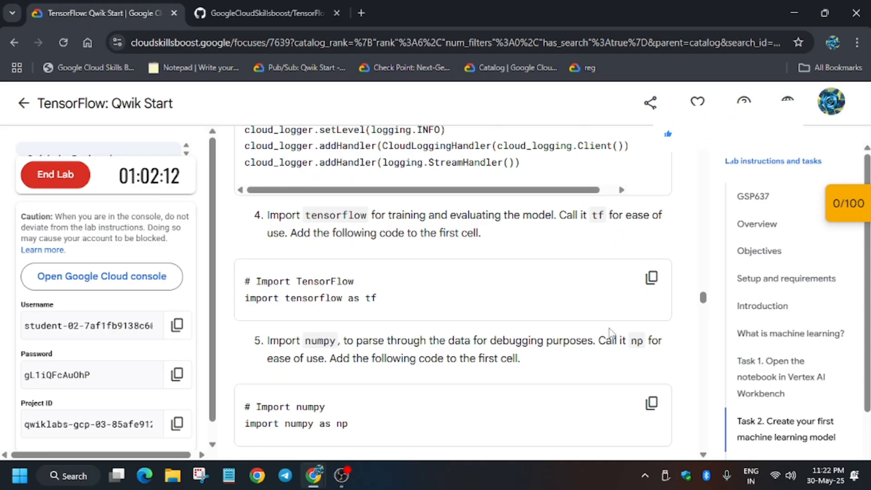
mouse_move(652, 278)
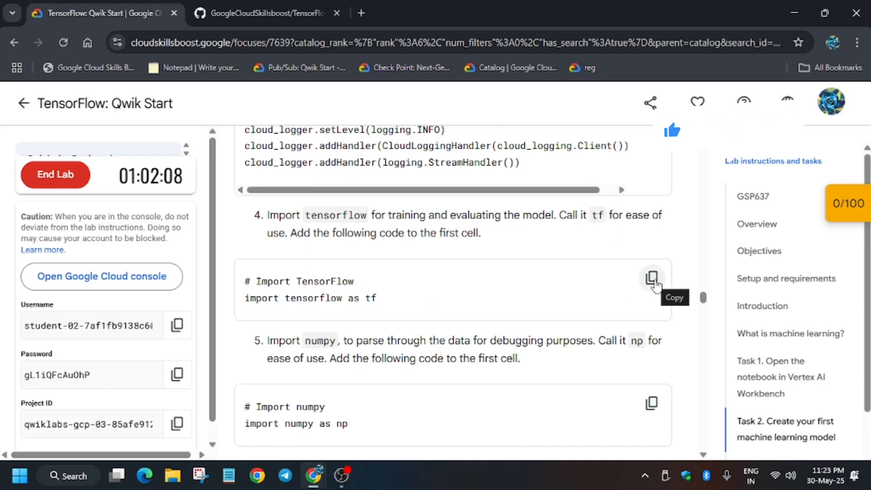
left_click(261, 13)
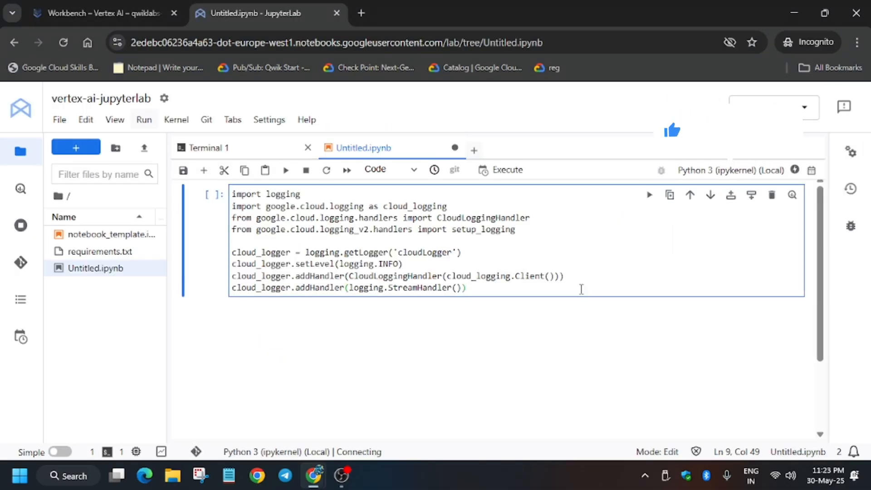
type("# Import TensorFlow")
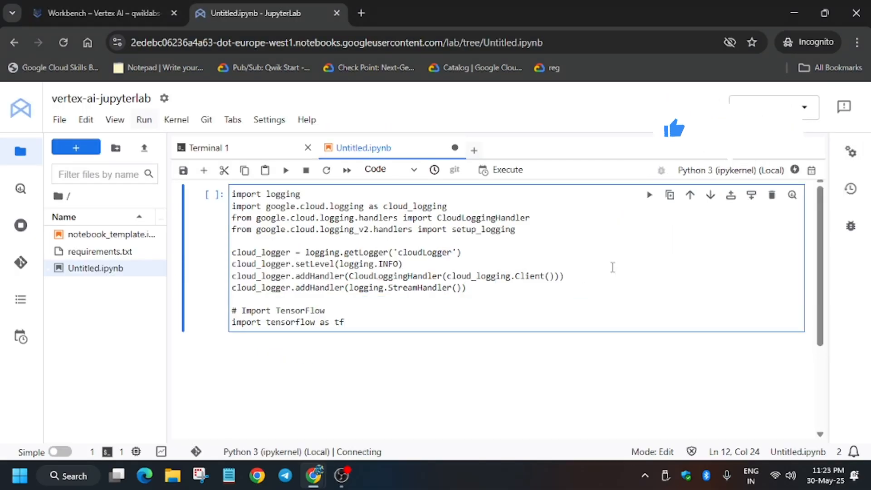
left_click(100, 13)
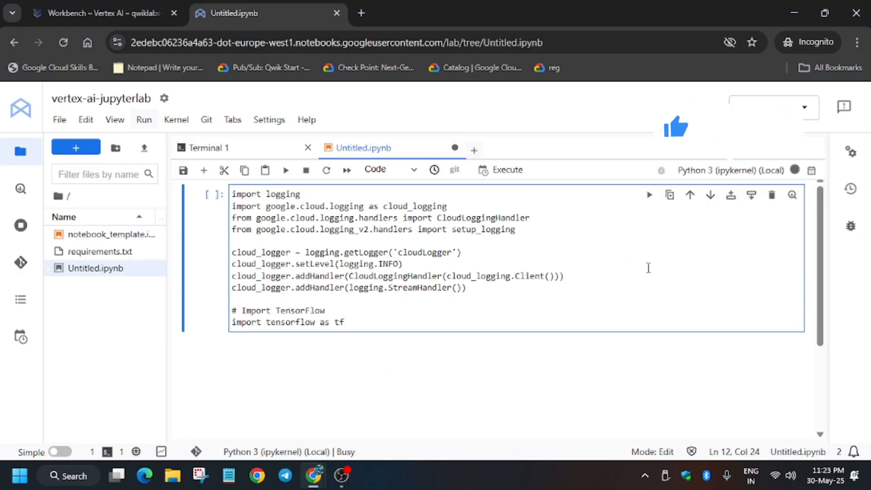
type("# Import numpy")
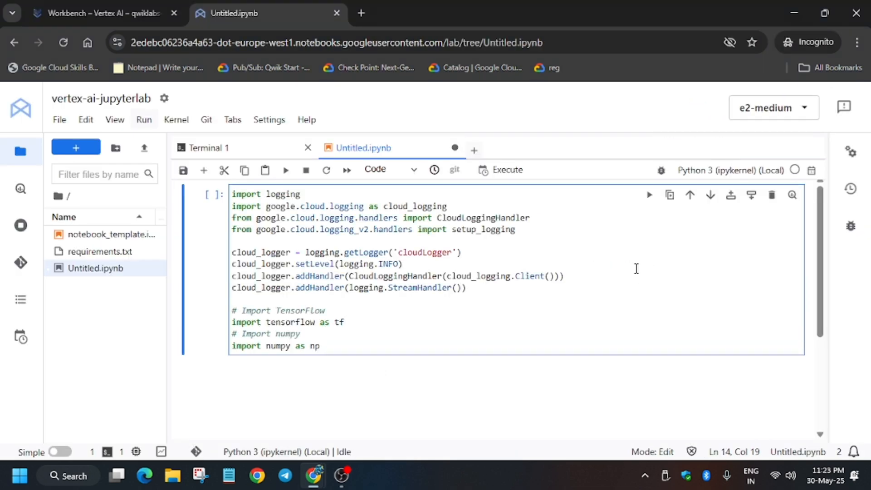
mouse_move(285, 169)
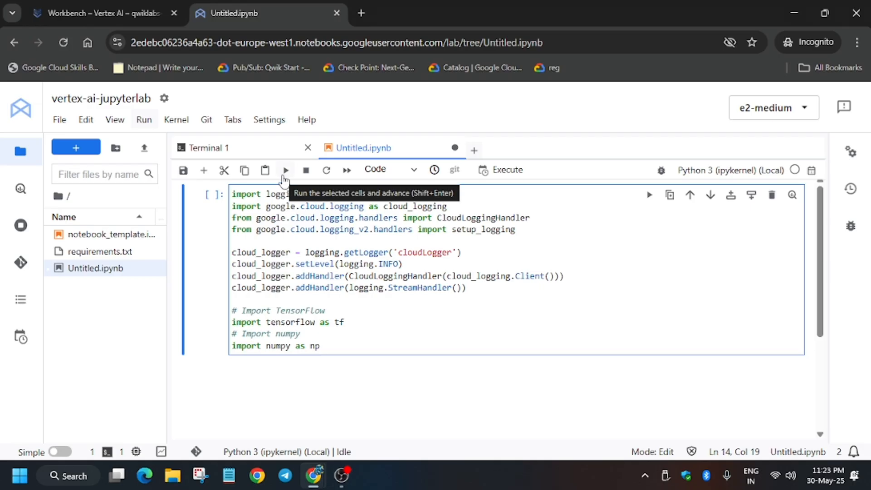
left_click(100, 12)
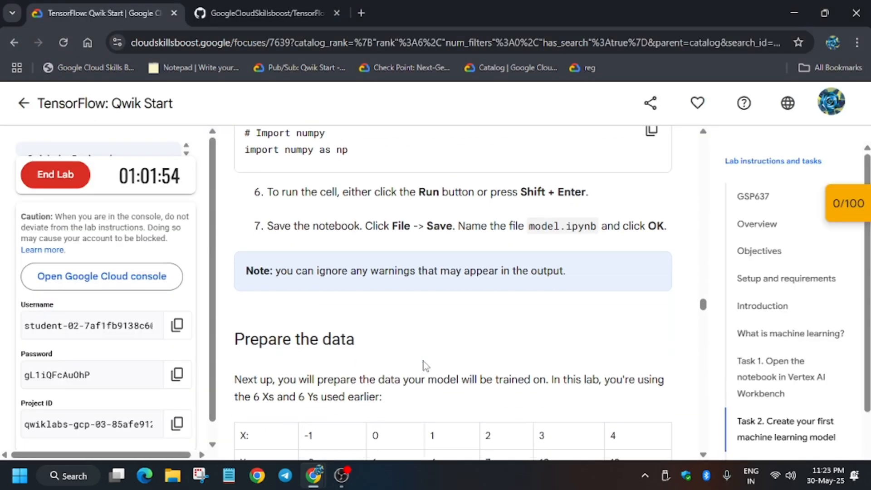
double_click(561, 226)
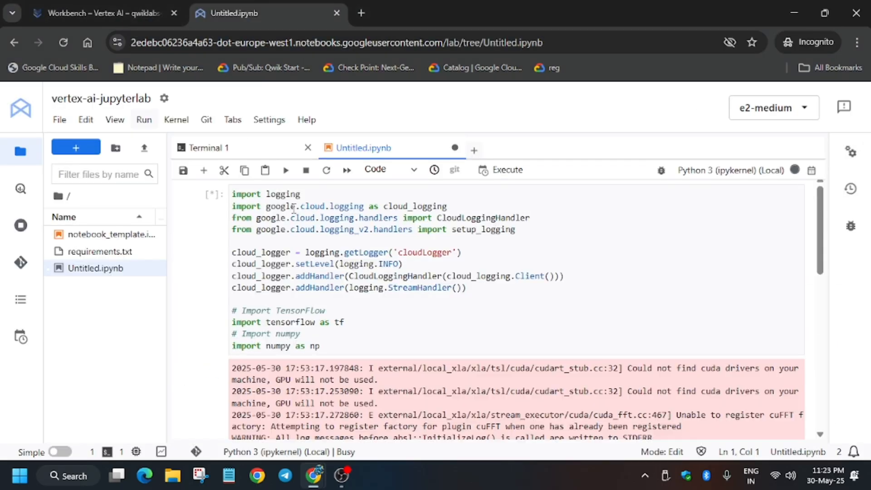
- Rename the notebook to model.ipynb from the File menu's Rename Notebook option
left_click(59, 120)
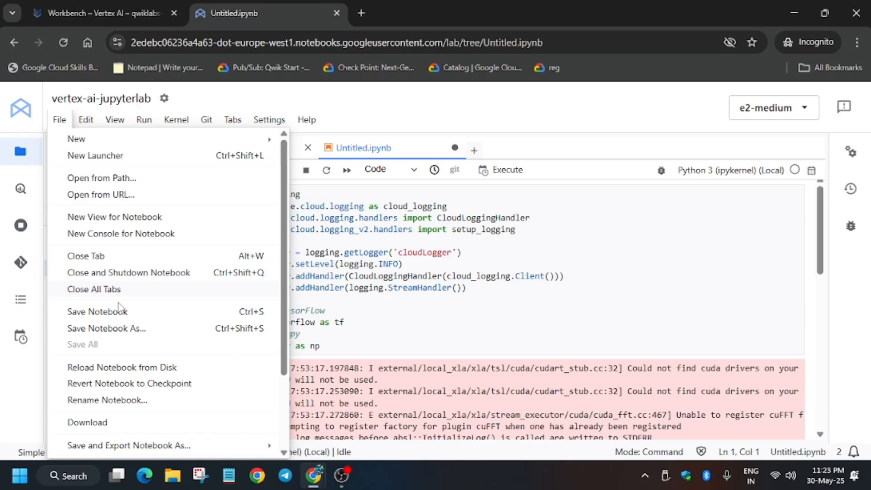
left_click(107, 400)
type("model.ipynb")
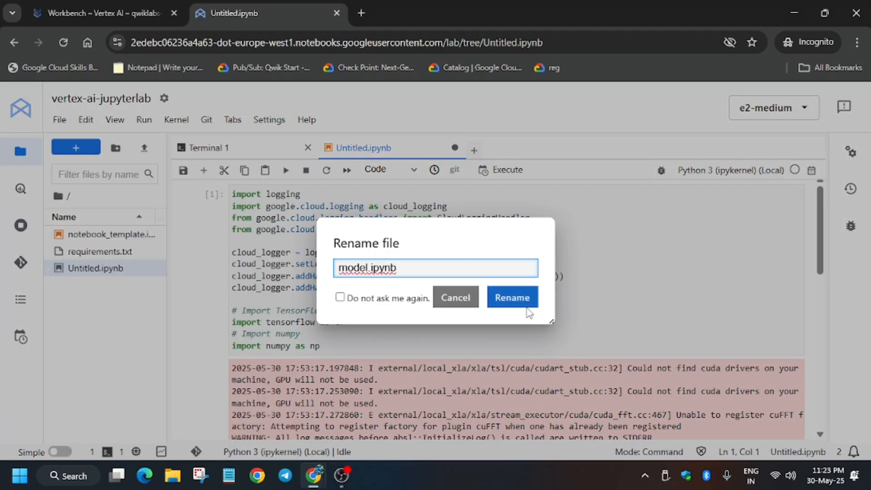
left_click(511, 297)
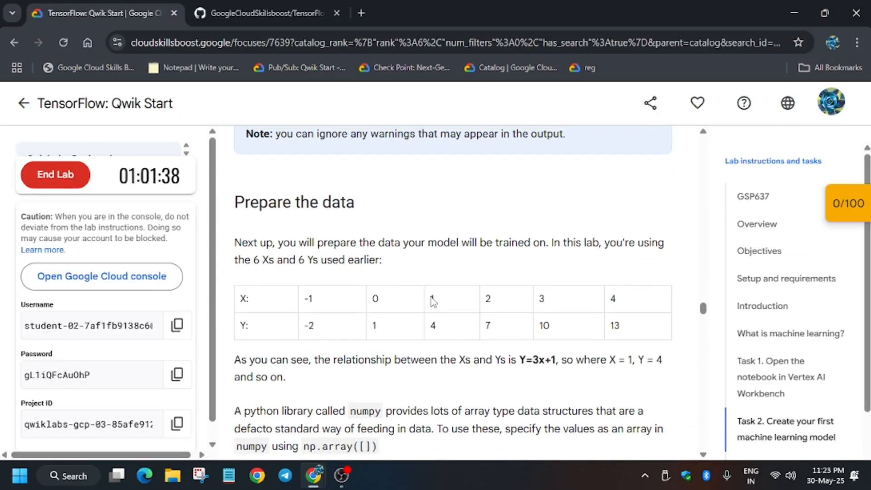
- Add a one-neuron Sequential model compiled with SGD and MeanSquaredError loss to the second cell
scroll("down", 3)
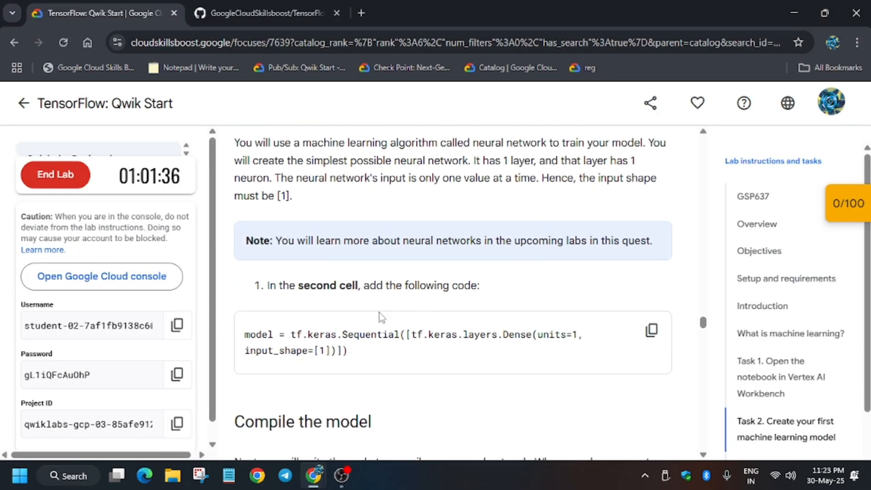
left_click(261, 12)
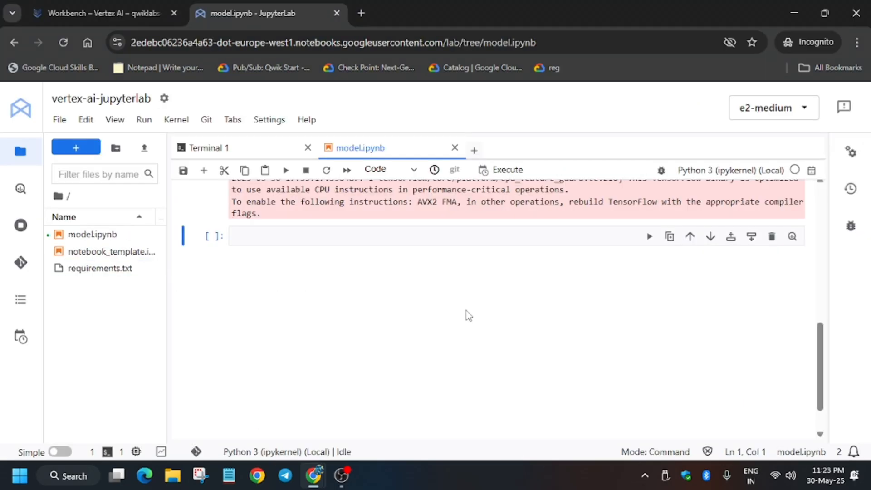
left_click(387, 236)
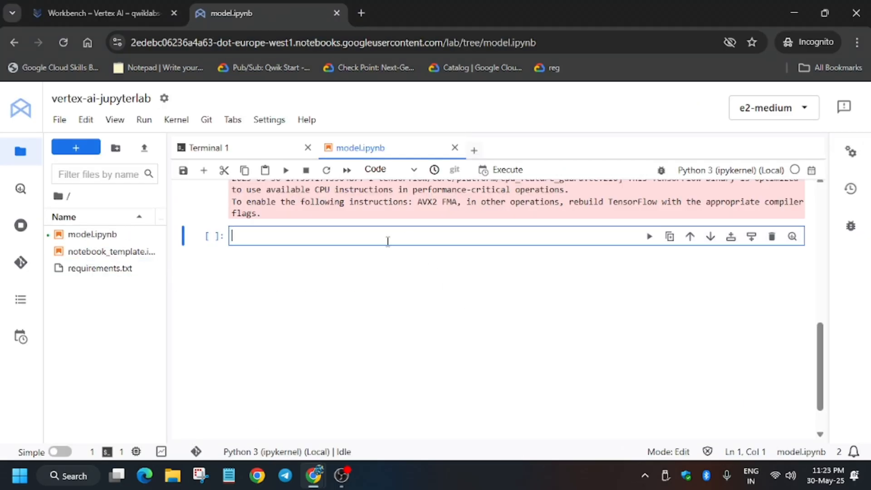
left_click(100, 13)
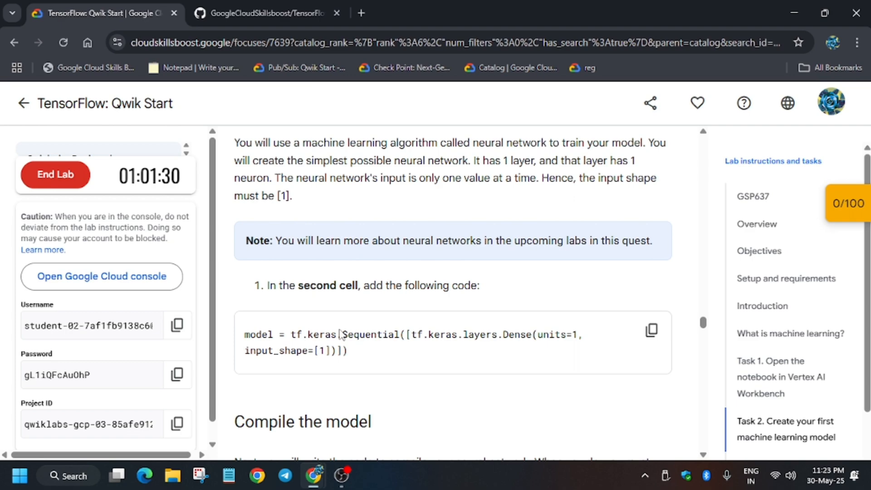
scroll("down", 3)
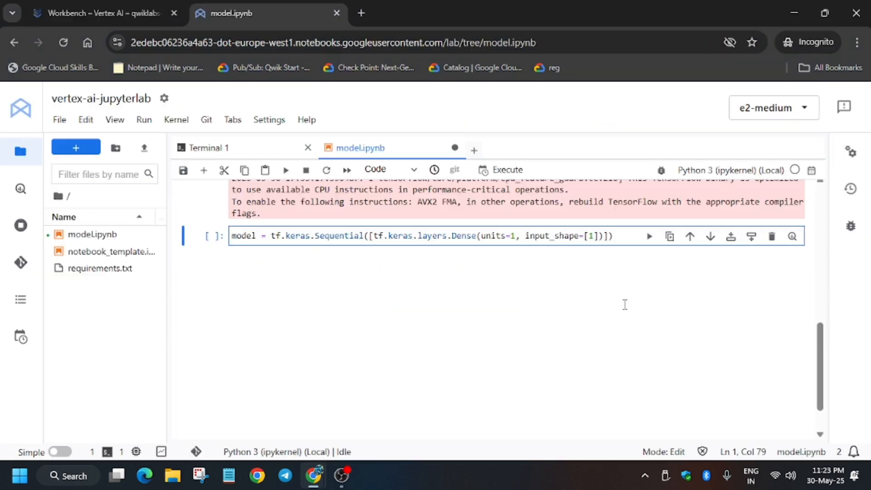
key("enter")
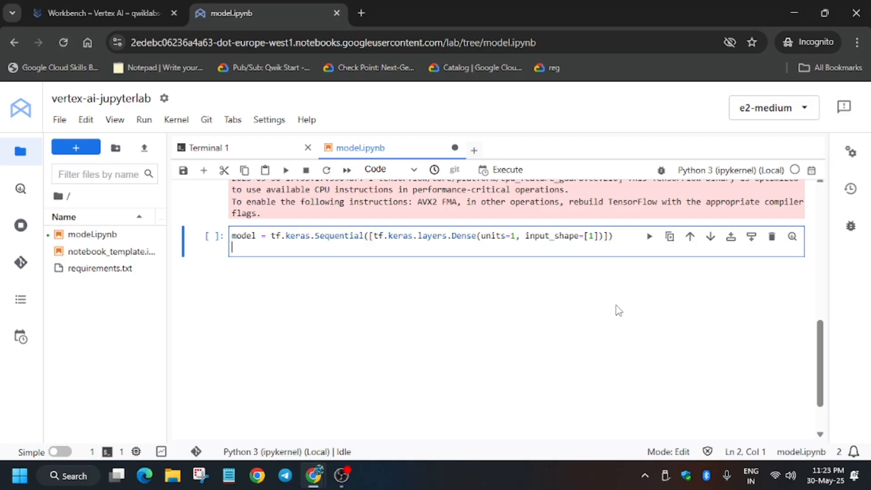
type("model.compile(optimizer=tf.keras.optimizers.SGD(), loss=tf.keras.losses.MeanSquaredError())")
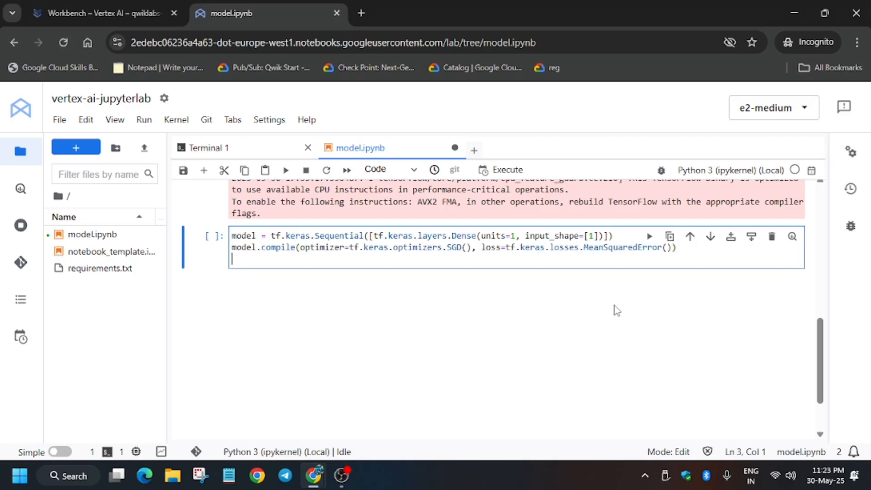
left_click(100, 13)
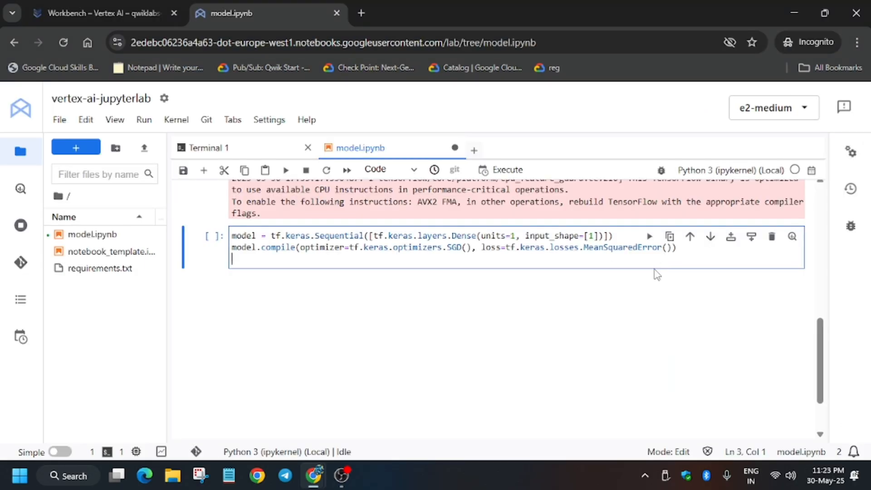
left_click(100, 13)
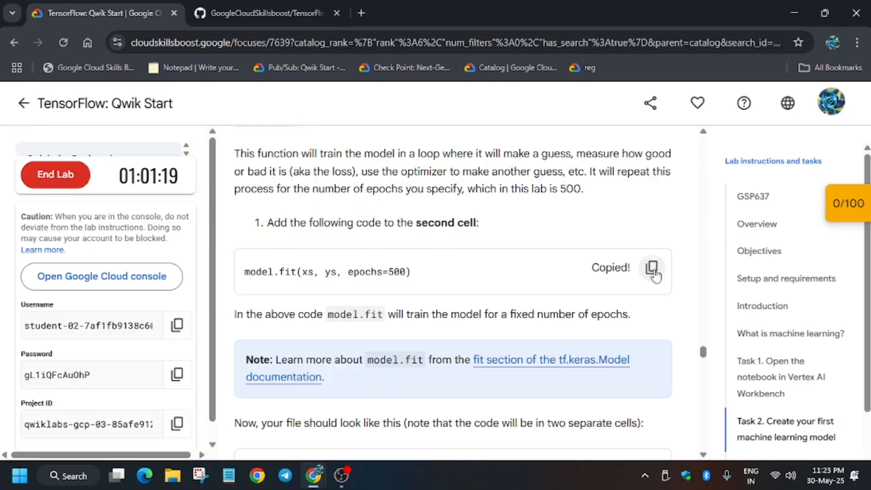
- Add model.fit to the model cell and run it, getting a NameError for undefined xs
scroll("down", 3)
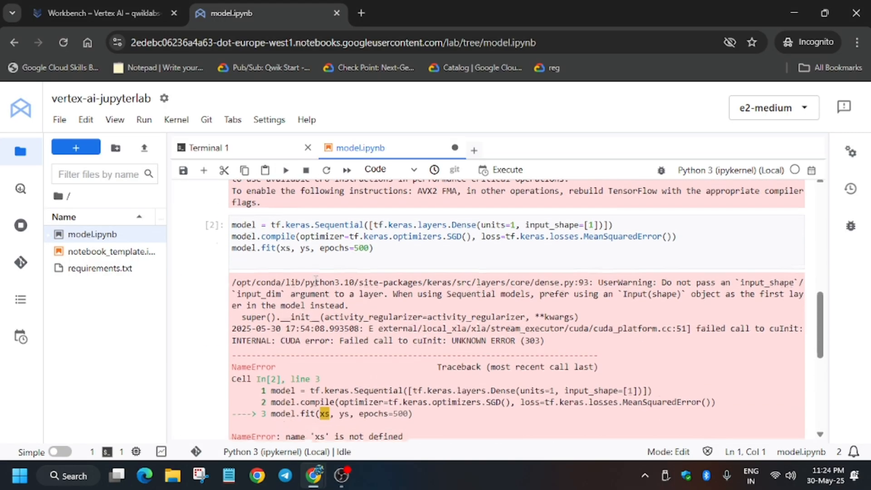
left_click(100, 13)
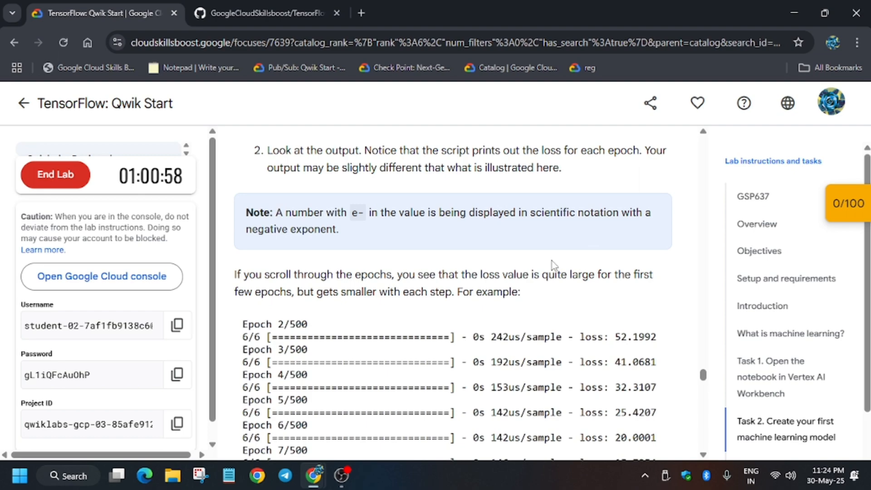
scroll("up", 3)
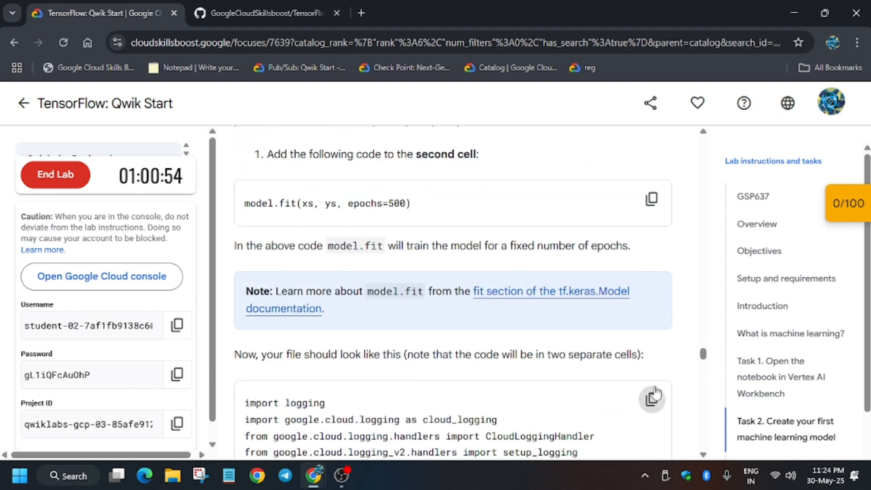
mouse_move(657, 317)
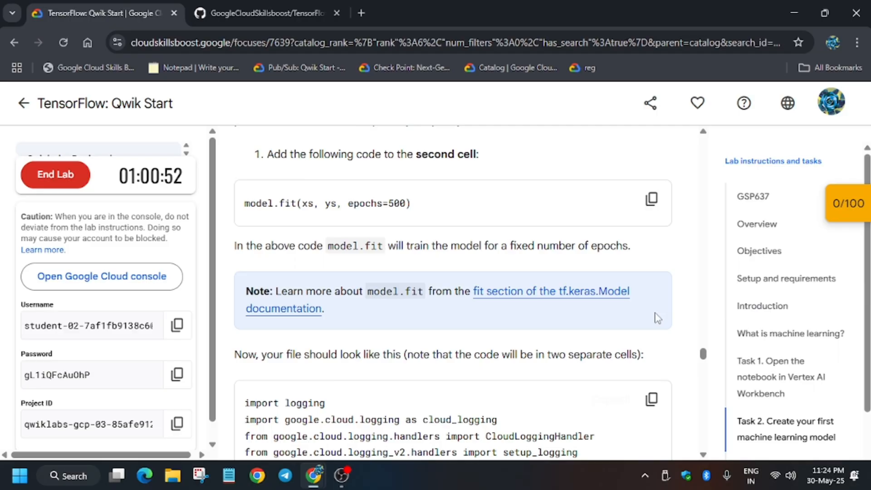
left_click(261, 13)
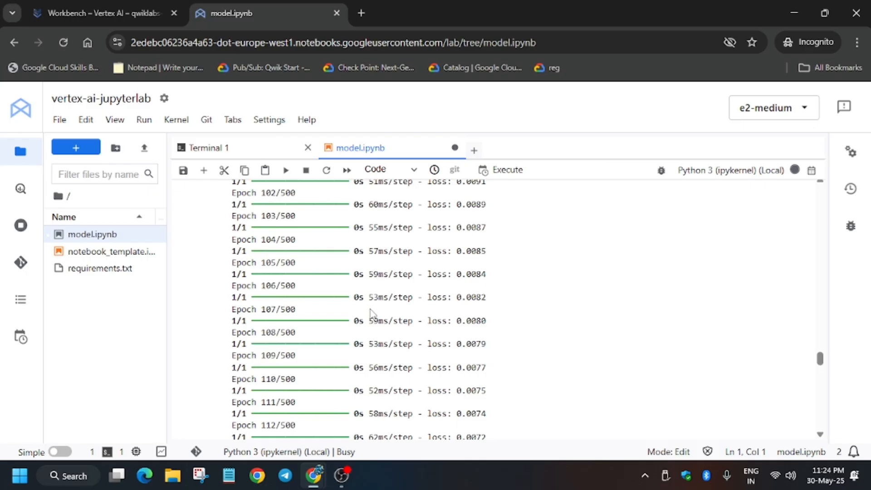
mouse_move(795, 171)
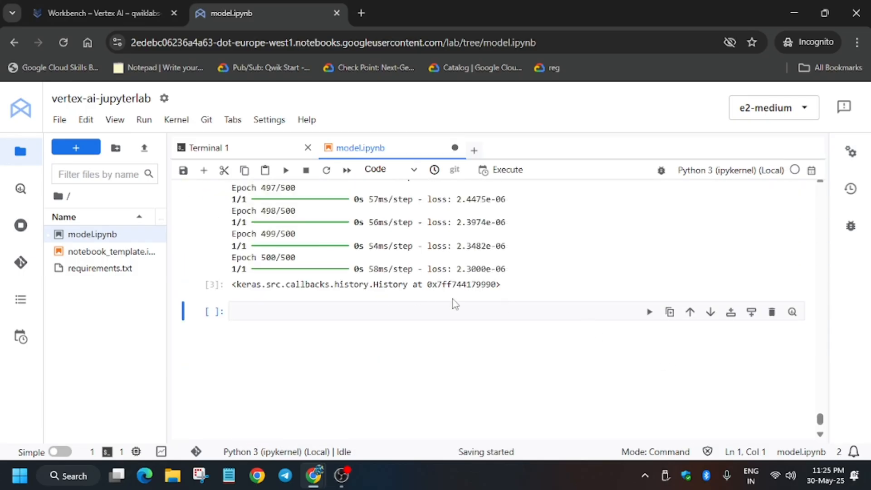
- Submit the 'Create machine learning models' progress check on the lab page
left_click(100, 12)
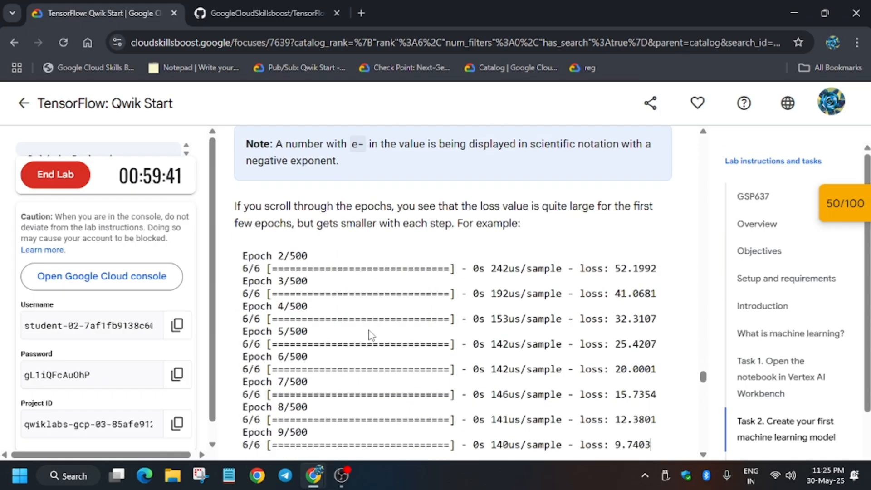
scroll("down", 3)
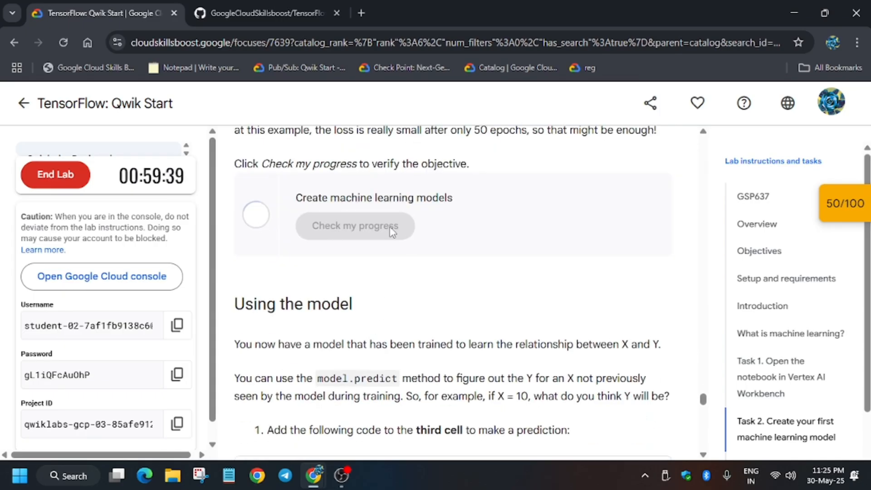
scroll("down", 3)
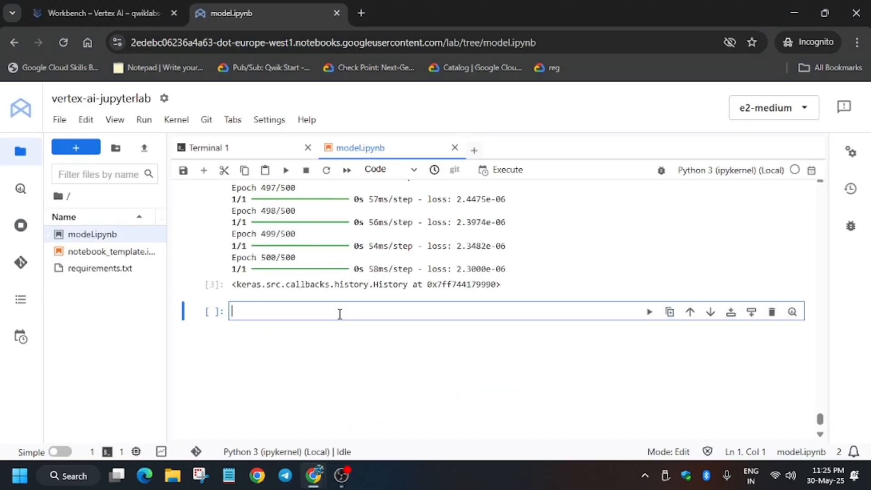
- Log the model's prediction for X = 10.0 (about 31.0), then return to the lab instructions
type("cloud_logger.info(str(model.predict(np.array([10.0]))))")
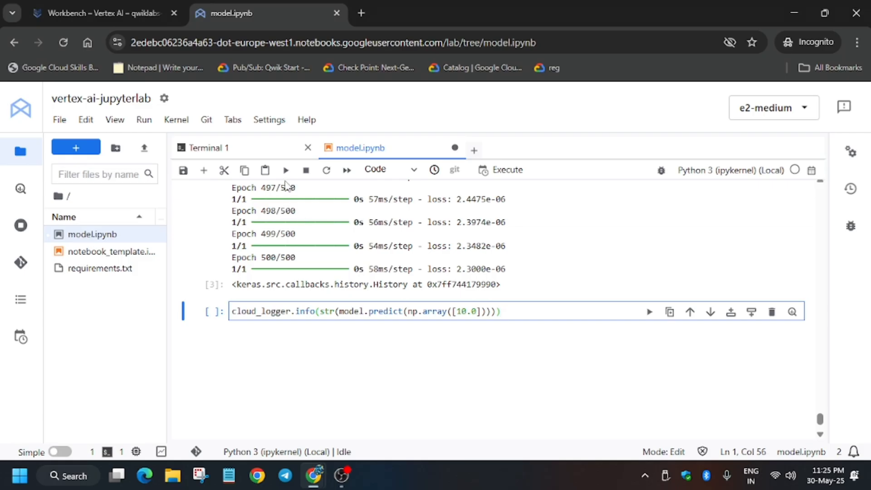
left_click(285, 169)
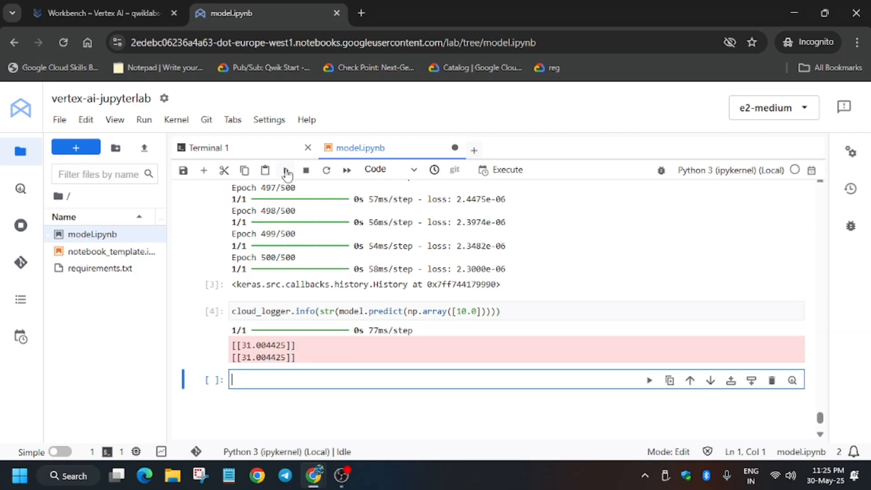
left_click(100, 12)
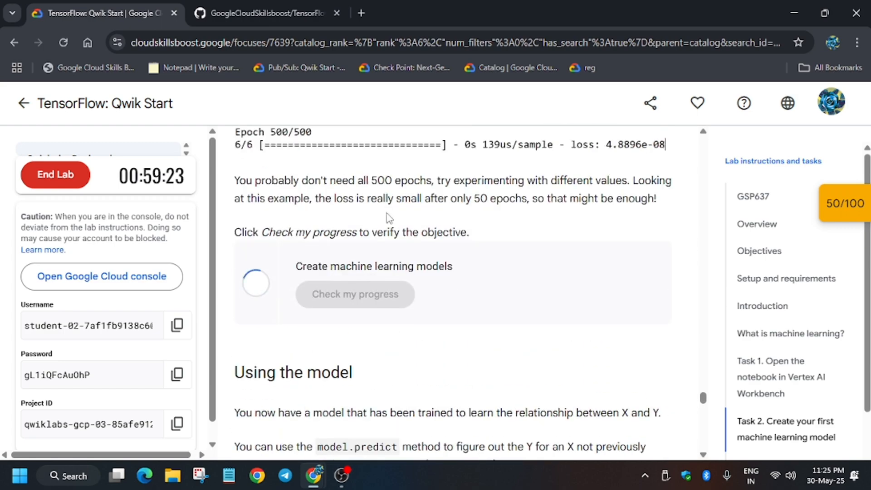
- Verify the 'Use the model' checkpoint, confirming 50 more points for a 100/100 lab score
scroll("down", 3)
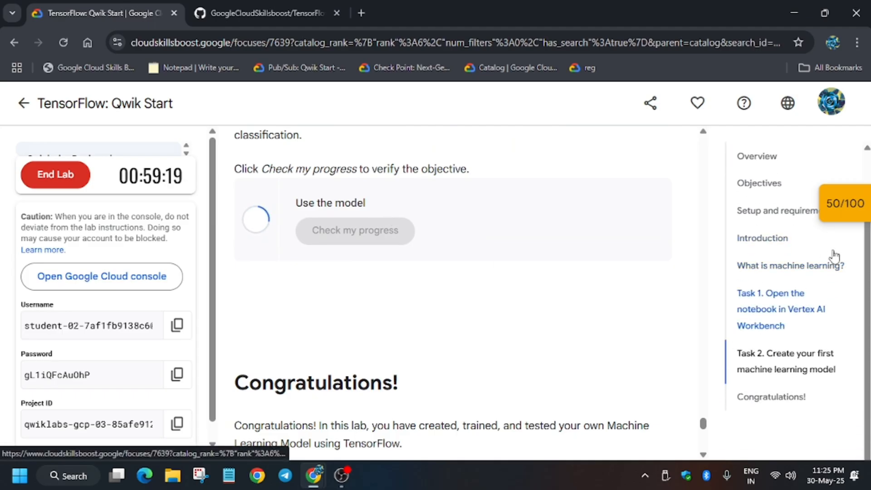
left_click(844, 203)
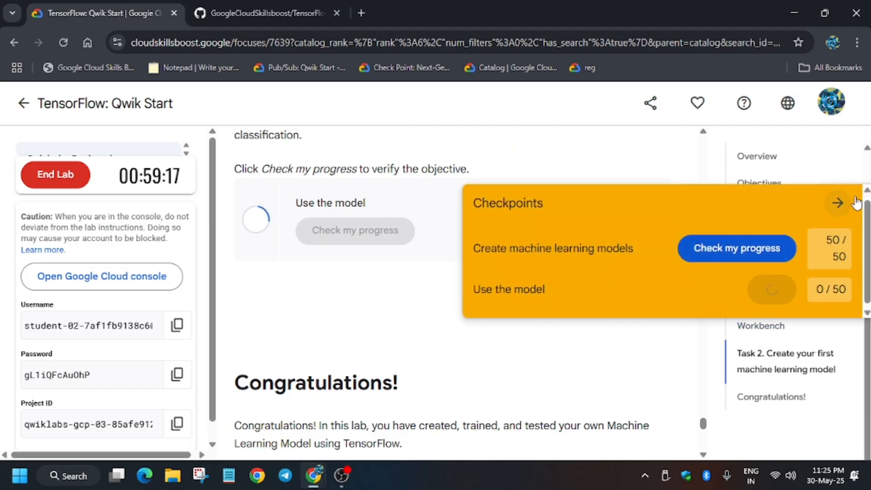
left_click(837, 203)
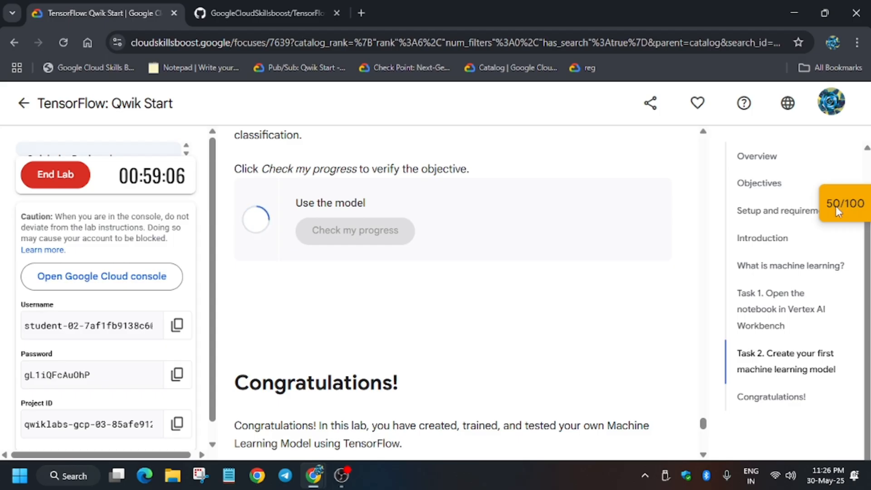
left_click(354, 230)
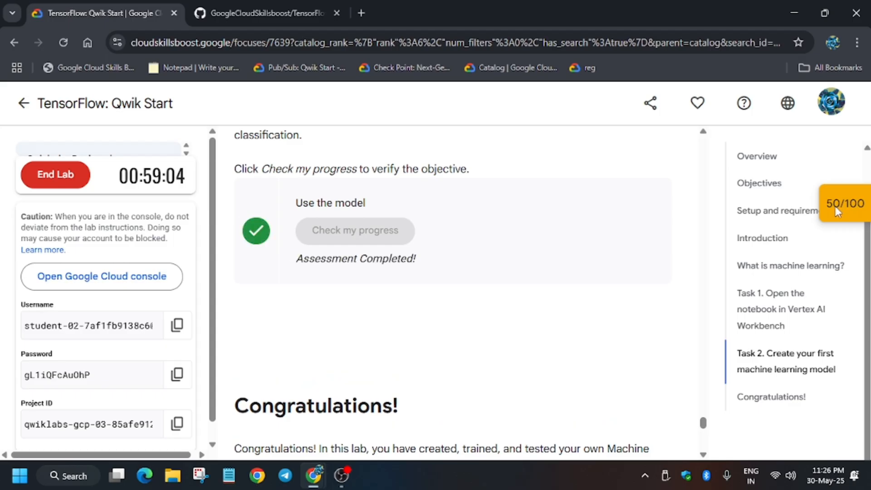
left_click(844, 202)
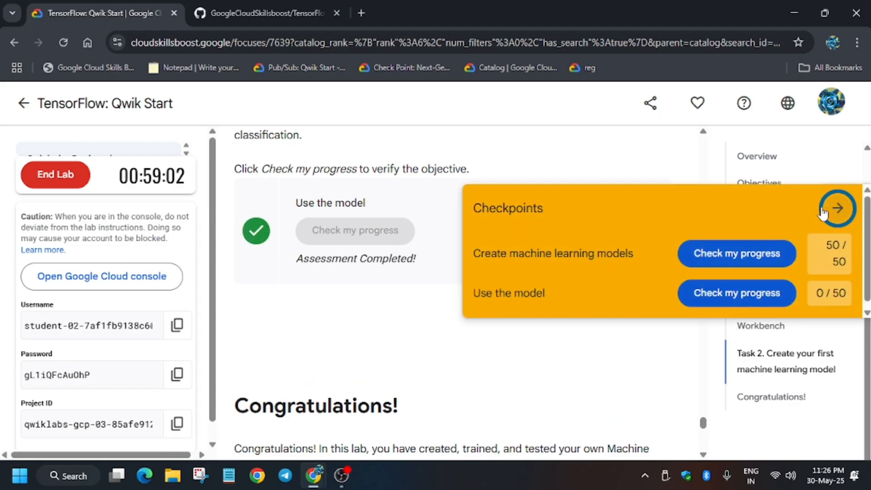
left_click(837, 208)
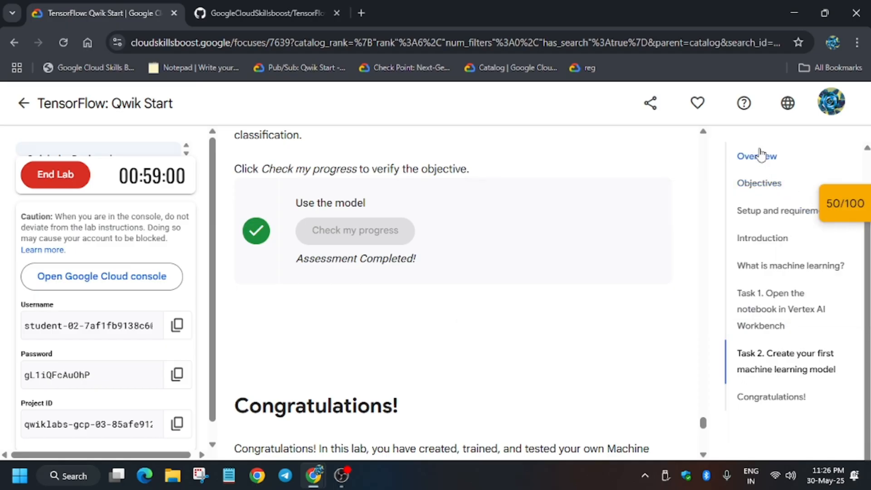
left_click(354, 230)
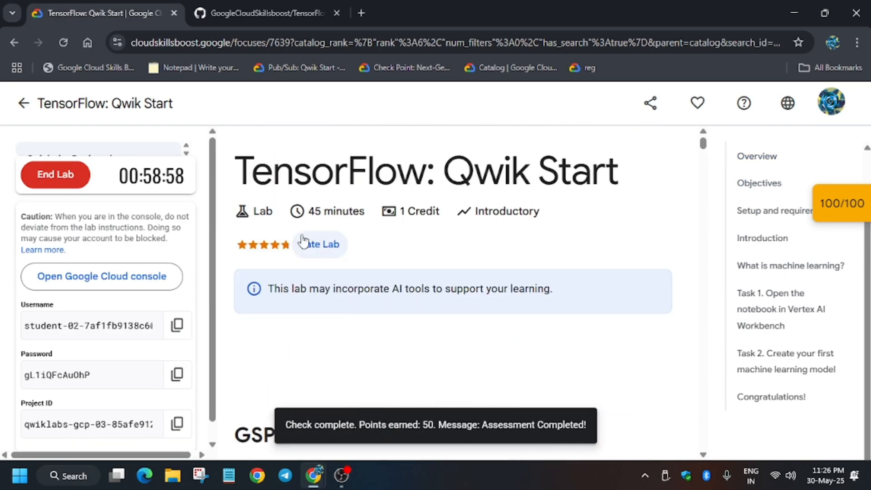